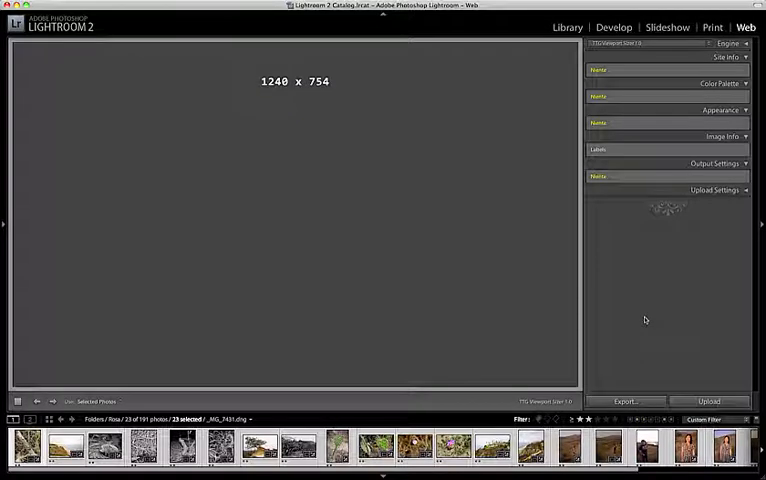
{"action": "mouse_move", "coordinate": [636, 316]}
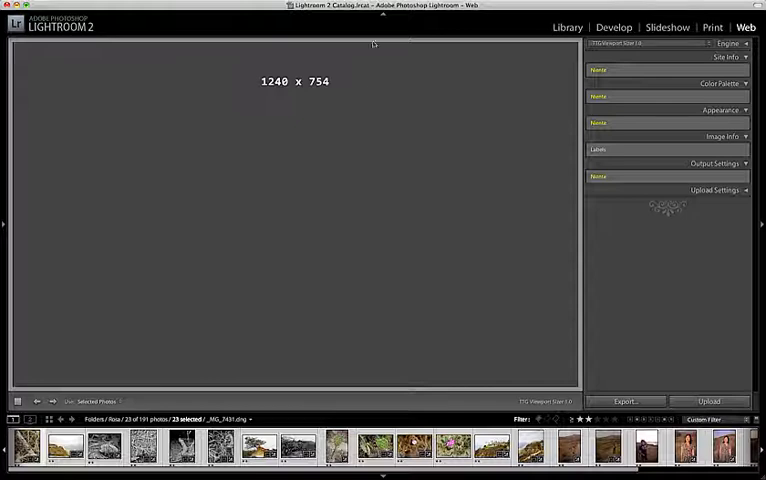
{"action": "mouse_move", "coordinate": [270, 90]}
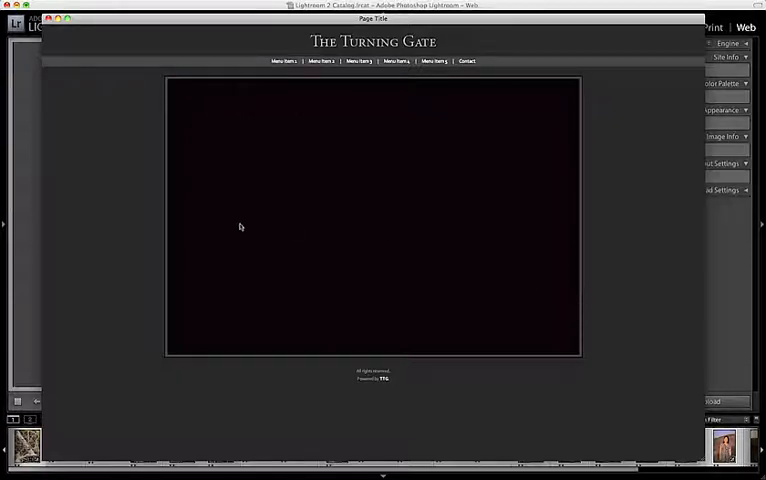
{"action": "mouse_move", "coordinate": [128, 214]}
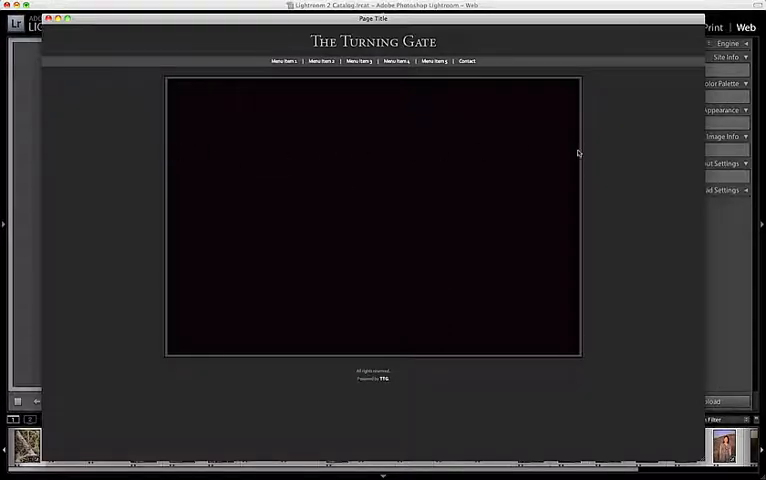
{"action": "mouse_move", "coordinate": [596, 144]}
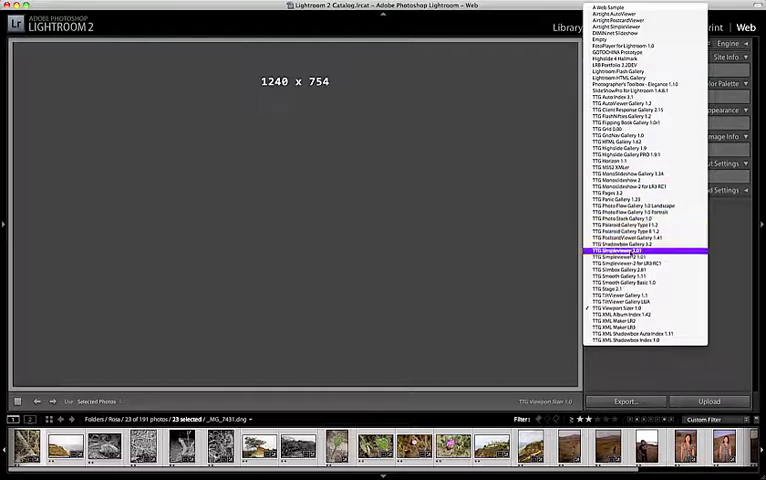
Step: Switch the gallery engine to SimpleViewer and toggle the side panels to view the full preview
{"action": "left_click", "coordinate": [624, 252]}
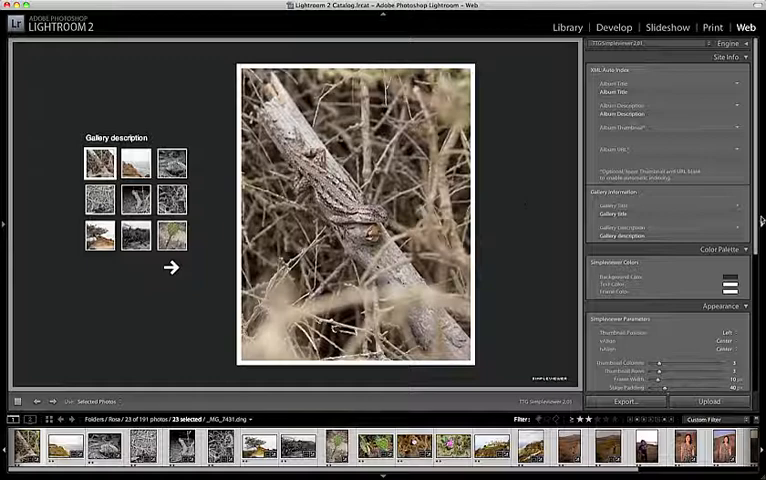
{"action": "left_click", "coordinate": [762, 220]}
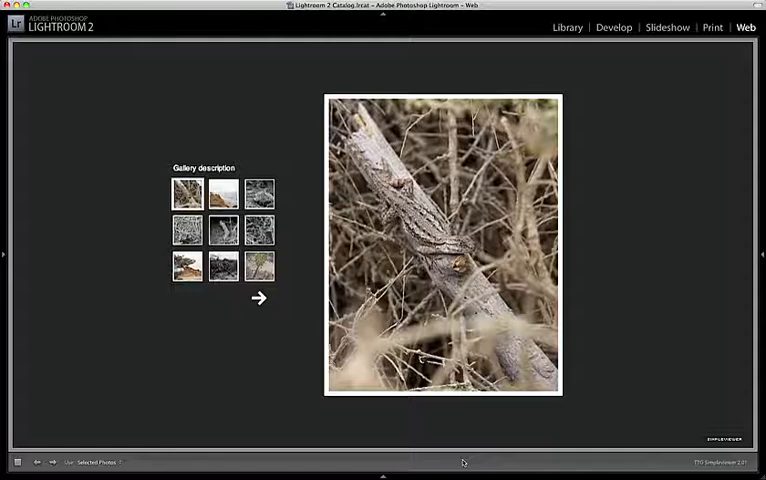
{"action": "mouse_move", "coordinate": [690, 234]}
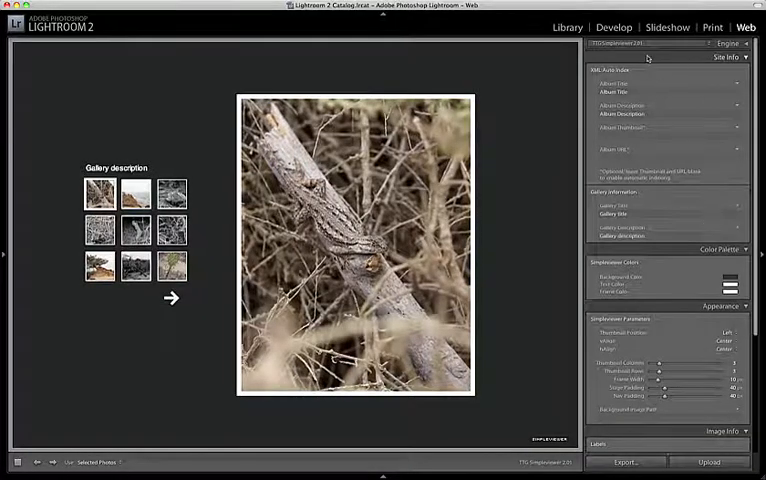
{"action": "left_click", "coordinate": [664, 236]}
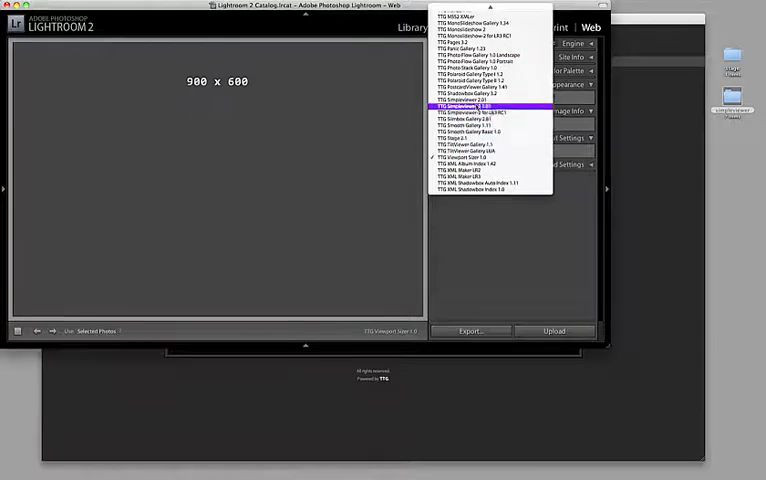
{"action": "left_click", "coordinate": [466, 106]}
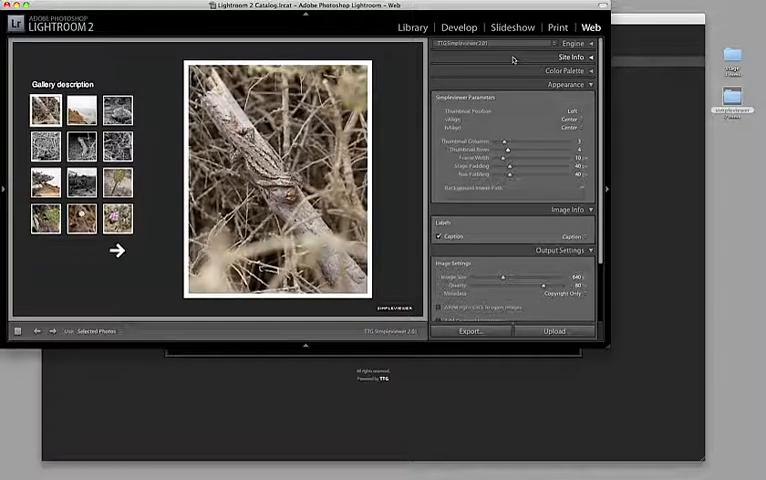
Step: Expand the Site Info panel to show the gallery's title and description settings
{"action": "left_click", "coordinate": [512, 56]}
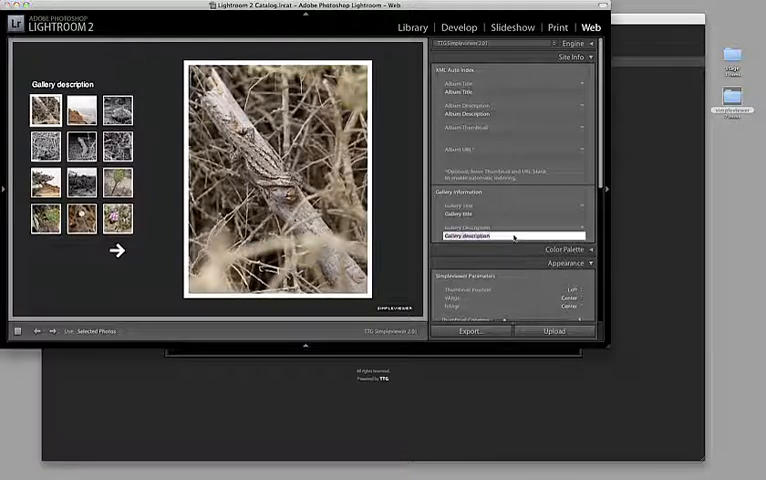